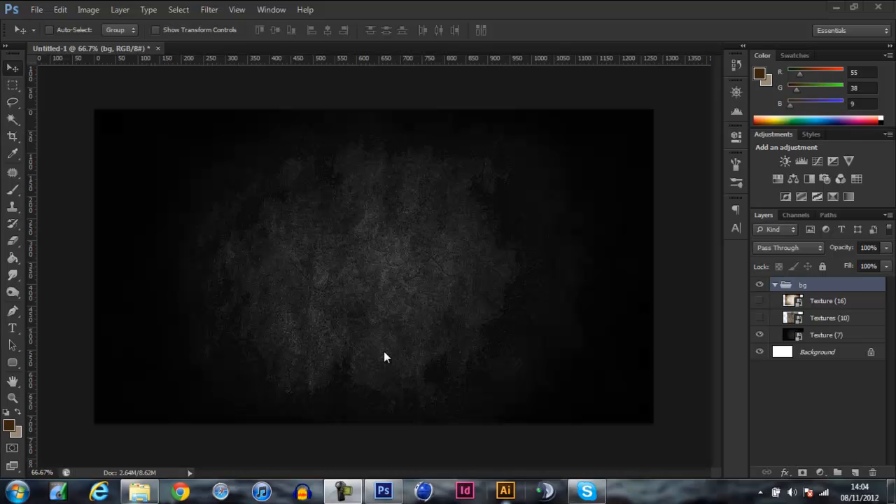
{"action": "mouse_move", "coordinate": [207, 325]}
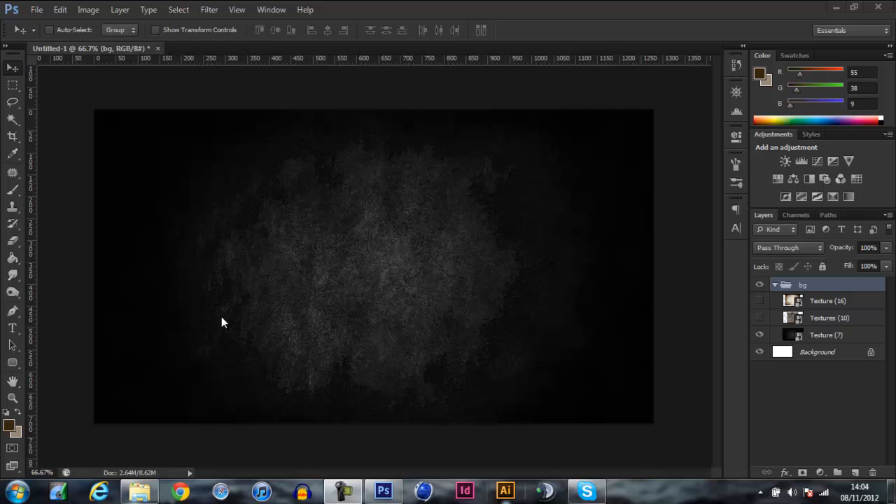
{"action": "mouse_move", "coordinate": [274, 305]}
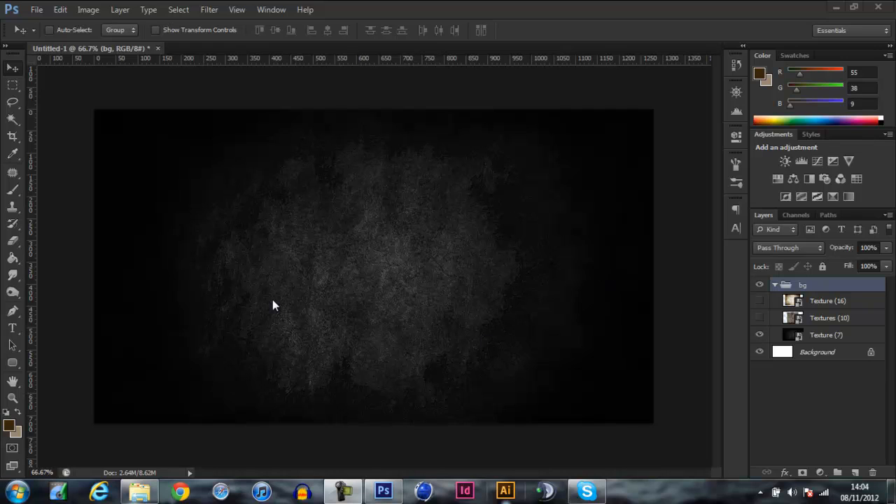
{"action": "mouse_move", "coordinate": [451, 240]}
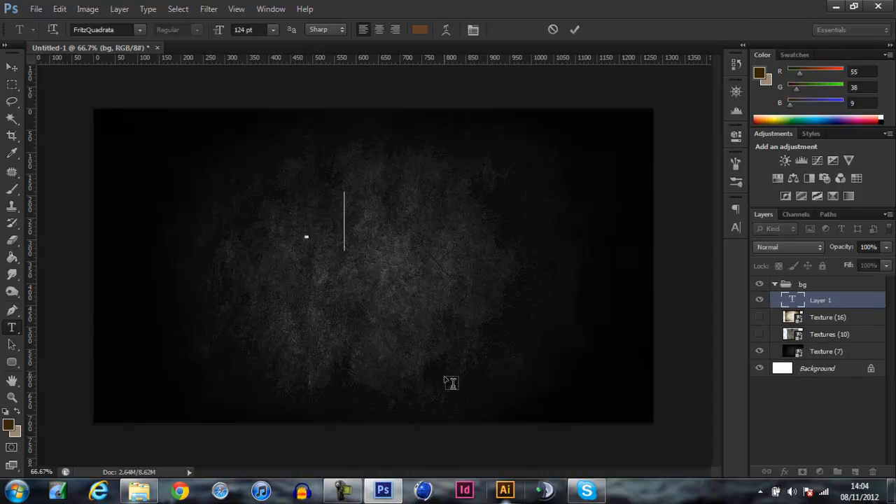
Type KEZMA in black (000000) on its own text layer over the grunge texture
{"action": "type", "text": "KEZMA"}
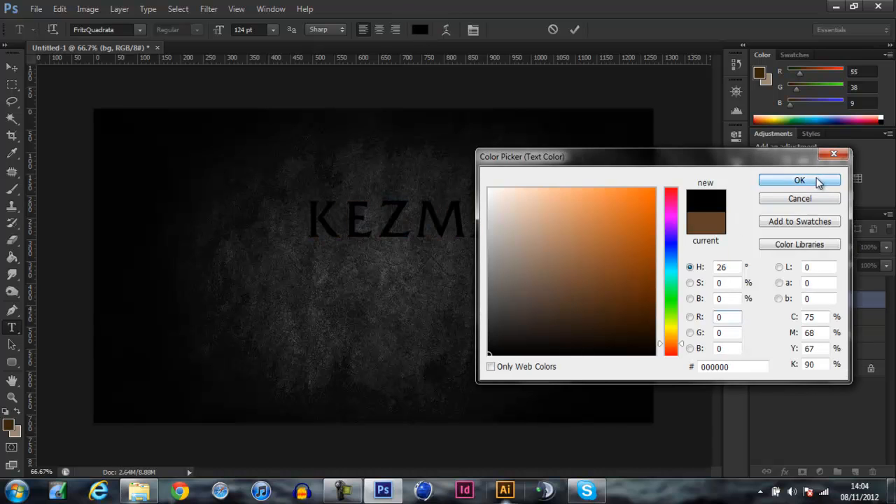
{"action": "left_click", "coordinate": [799, 179]}
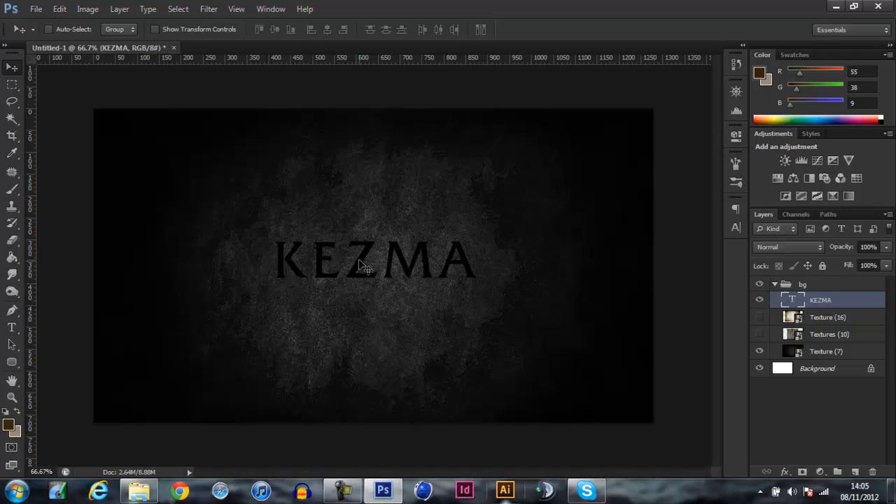
{"action": "mouse_move", "coordinate": [392, 282]}
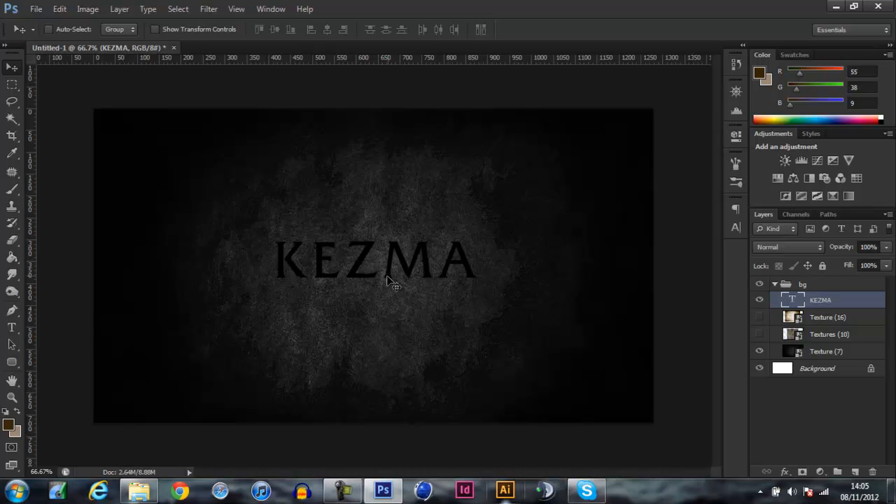
{"action": "left_click", "coordinate": [812, 282]}
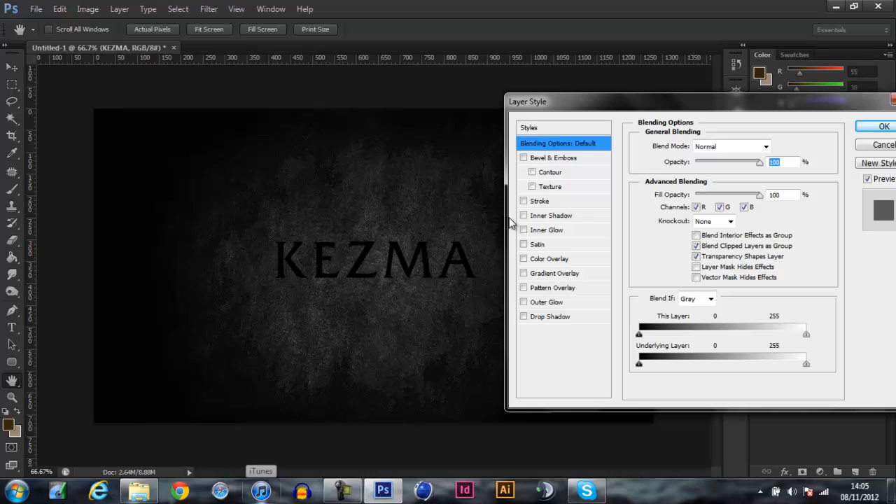
{"action": "mouse_move", "coordinate": [585, 389]}
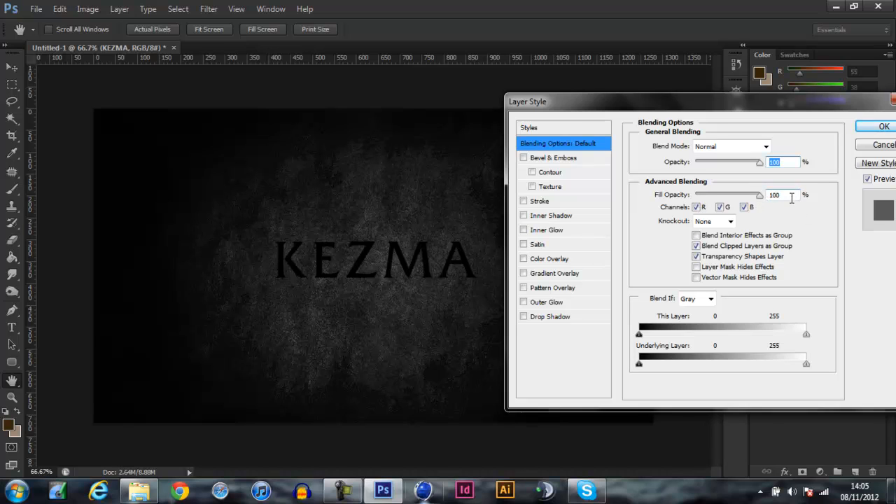
{"action": "mouse_move", "coordinate": [666, 201]}
{"action": "type", "text": "0"}
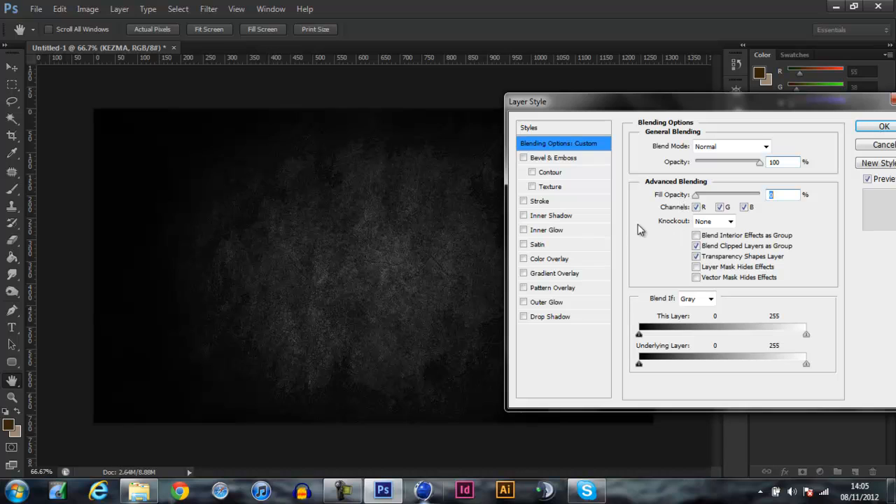
Try a Stroke outline on the 0%-fill lettering, then turn the stroke back off
{"action": "left_click", "coordinate": [523, 201]}
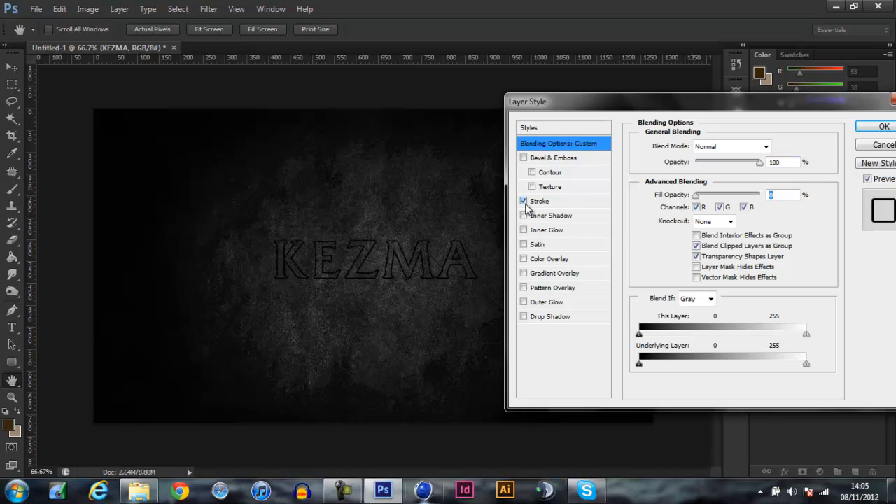
{"action": "mouse_move", "coordinate": [525, 210]}
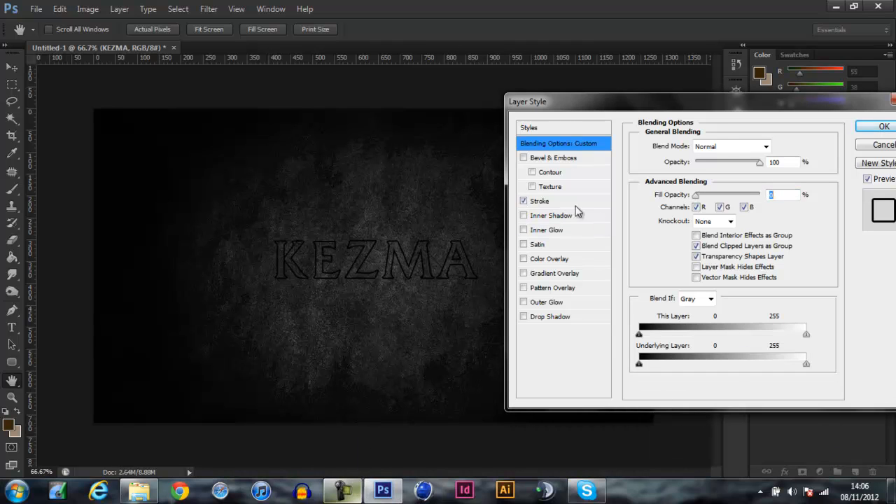
{"action": "mouse_move", "coordinate": [566, 372]}
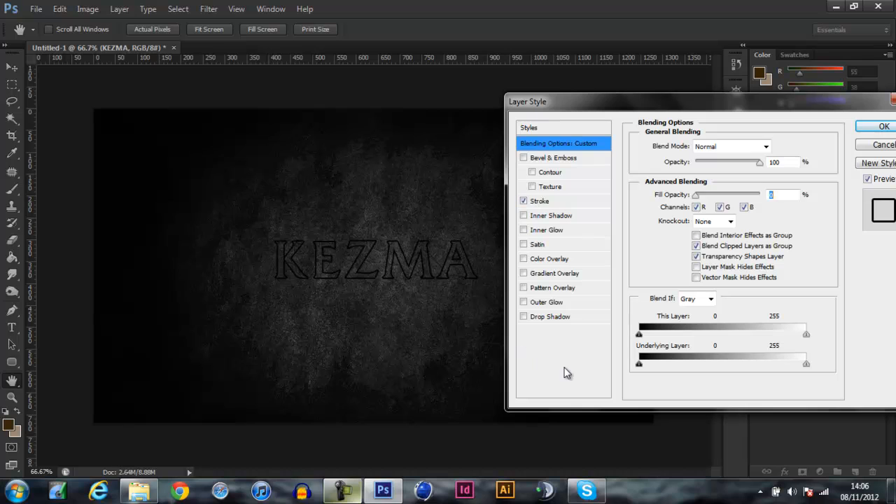
{"action": "left_click", "coordinate": [524, 201]}
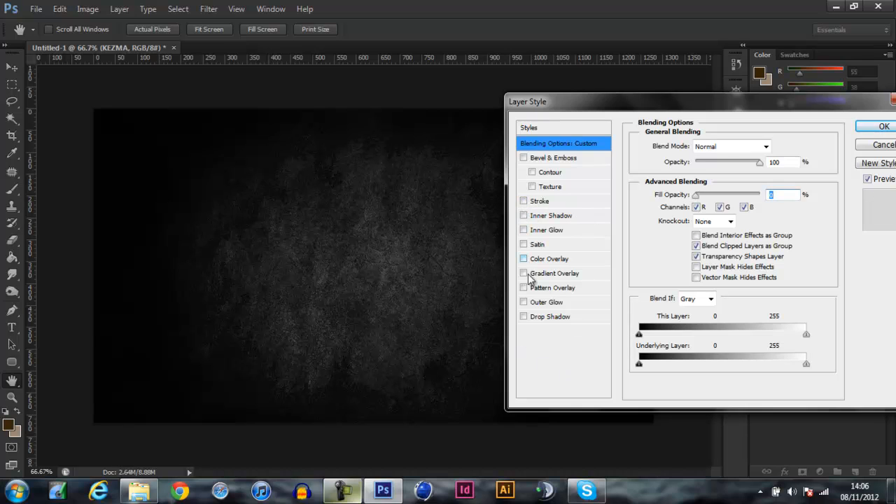
Enable Inner Shadow and a white Drop Shadow set to Overlay at 75%
{"action": "left_click", "coordinate": [524, 316]}
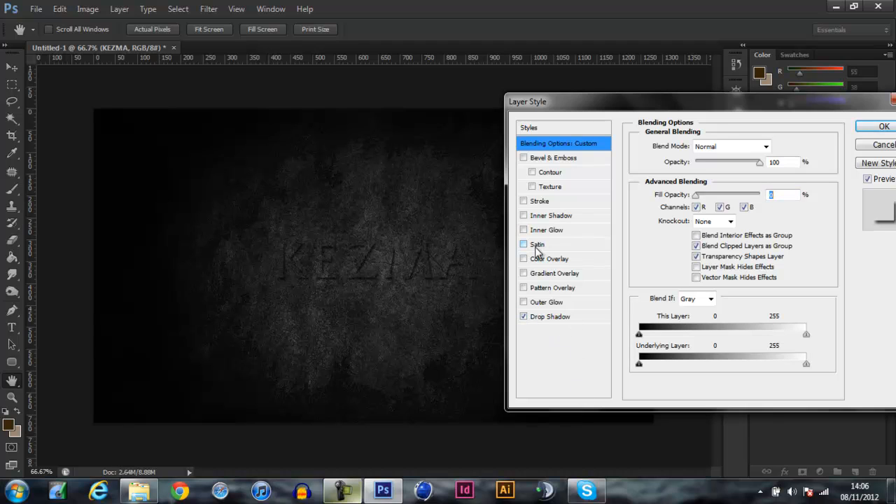
{"action": "left_click", "coordinate": [551, 216]}
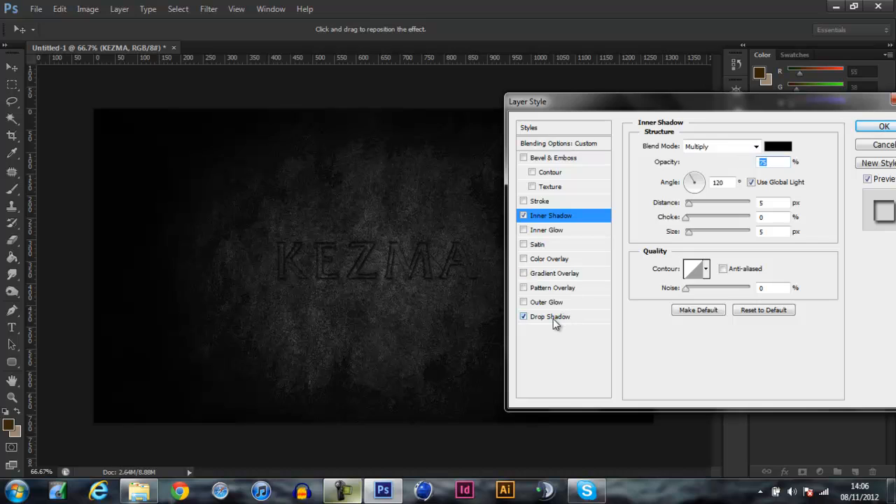
{"action": "left_click", "coordinate": [550, 316]}
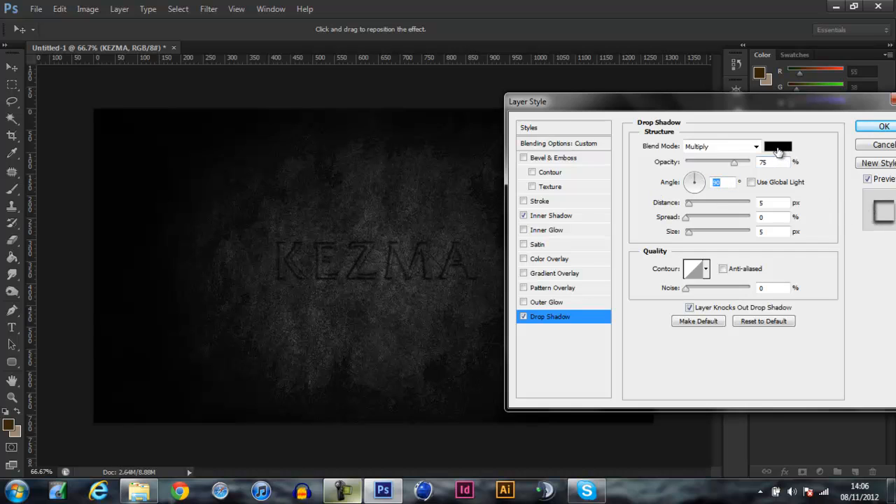
{"action": "left_click", "coordinate": [776, 147]}
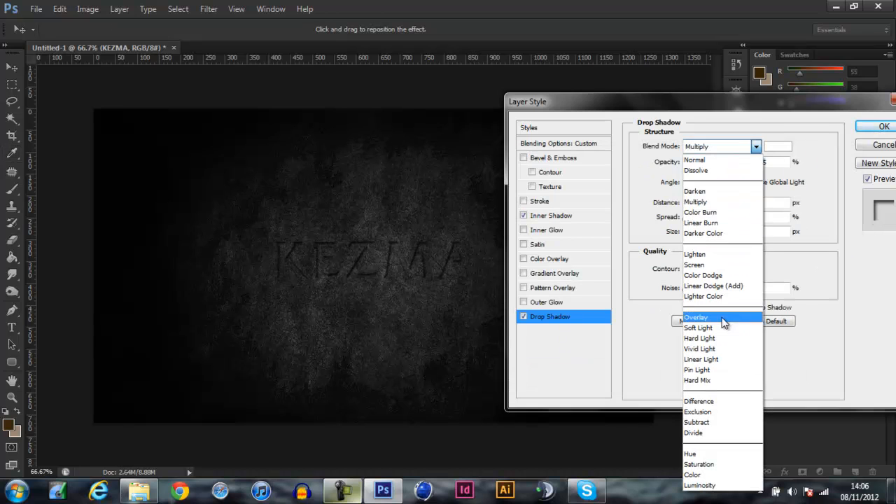
{"action": "left_click", "coordinate": [695, 316]}
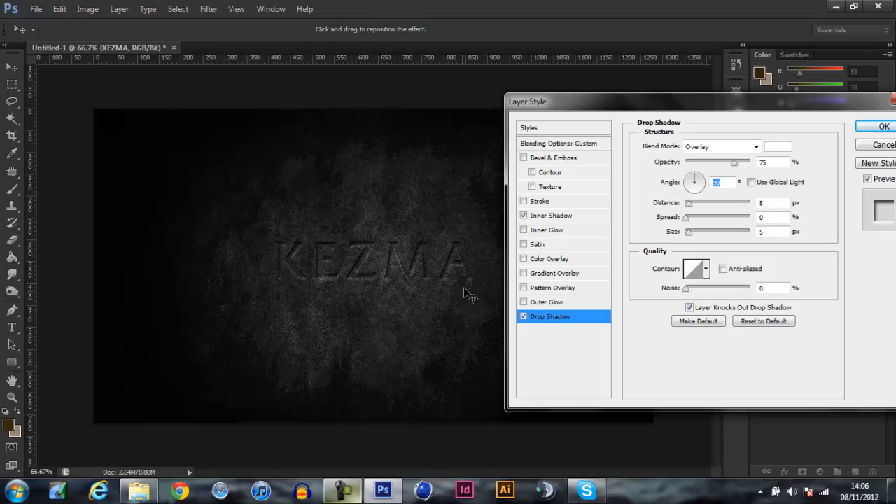
{"action": "mouse_move", "coordinate": [336, 294]}
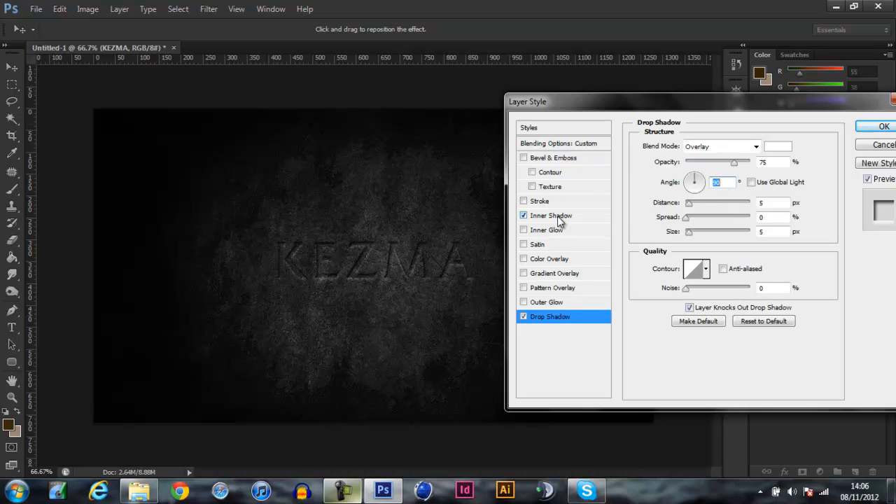
Set the inner shadow to Normal blend, 75% opacity, 90°, 5 px distance and size
{"action": "left_click", "coordinate": [552, 215]}
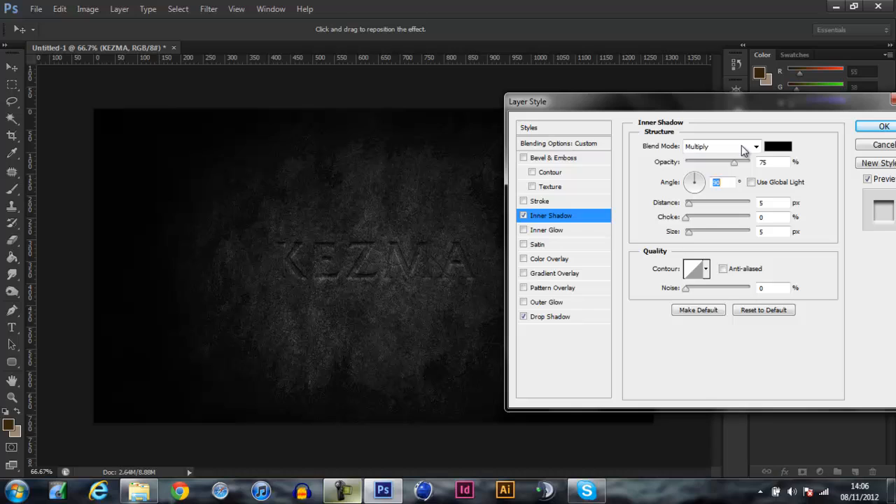
{"action": "left_click", "coordinate": [716, 147]}
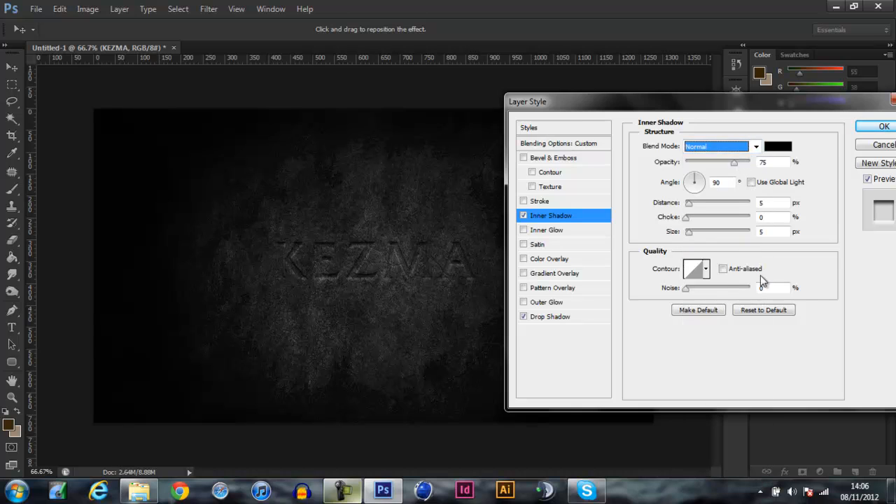
{"action": "left_click", "coordinate": [770, 288]}
{"action": "type", "text": "55"}
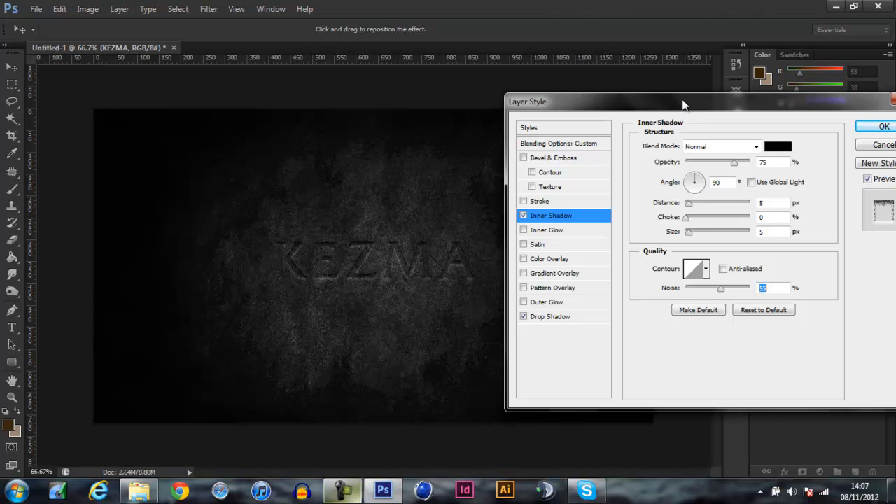
{"action": "left_click_drag", "start_coordinate": [684, 101], "coordinate": [651, 73]}
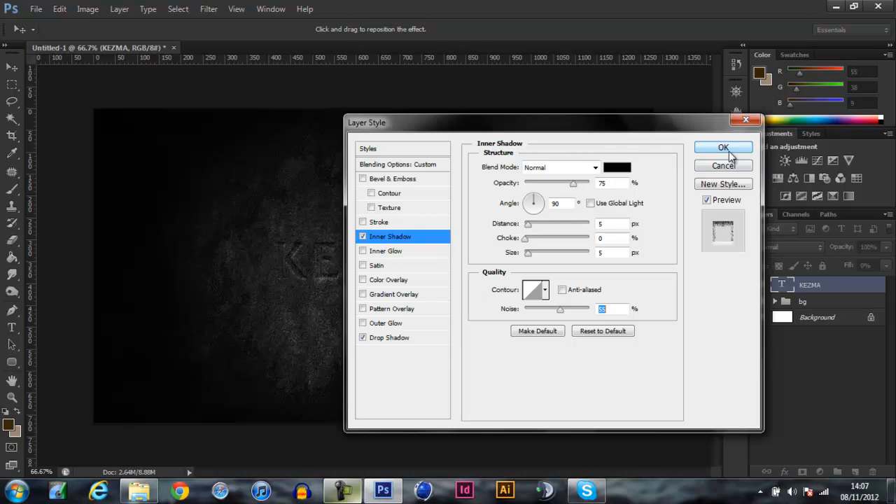
Apply the shadows, move KEZMA toward the upper right and lower its fill to about 35%
{"action": "left_click", "coordinate": [722, 147]}
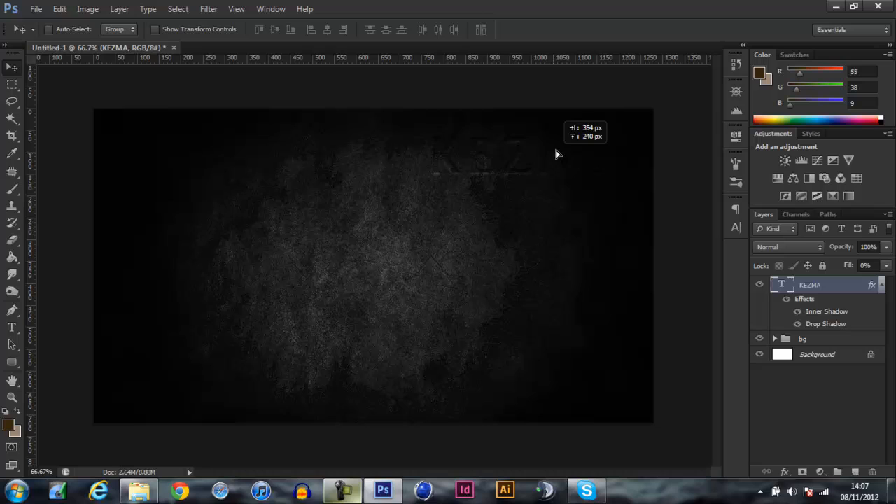
{"action": "left_click_drag", "start_coordinate": [557, 154], "coordinate": [412, 255]}
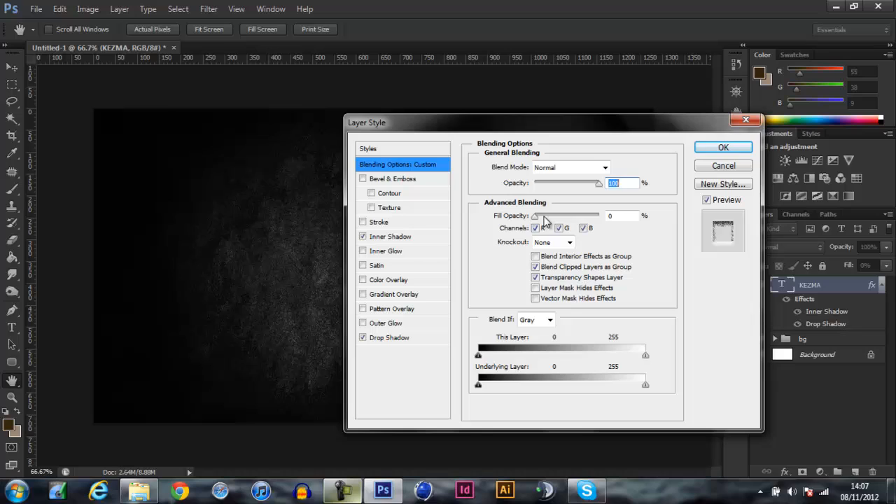
{"action": "left_click", "coordinate": [621, 215]}
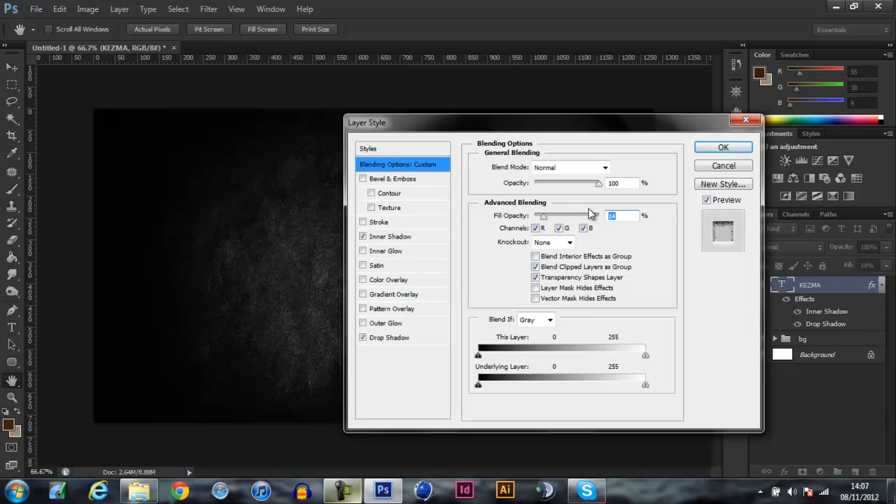
{"action": "mouse_move", "coordinate": [601, 211]}
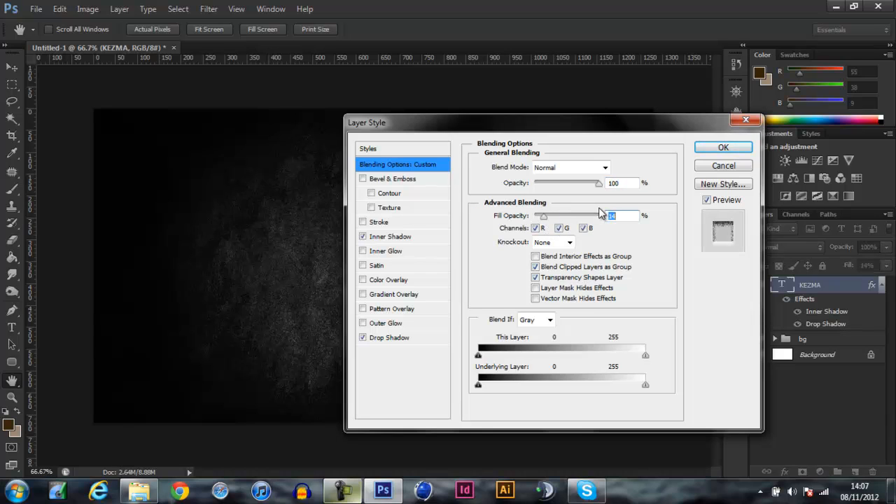
{"action": "left_click", "coordinate": [722, 147]}
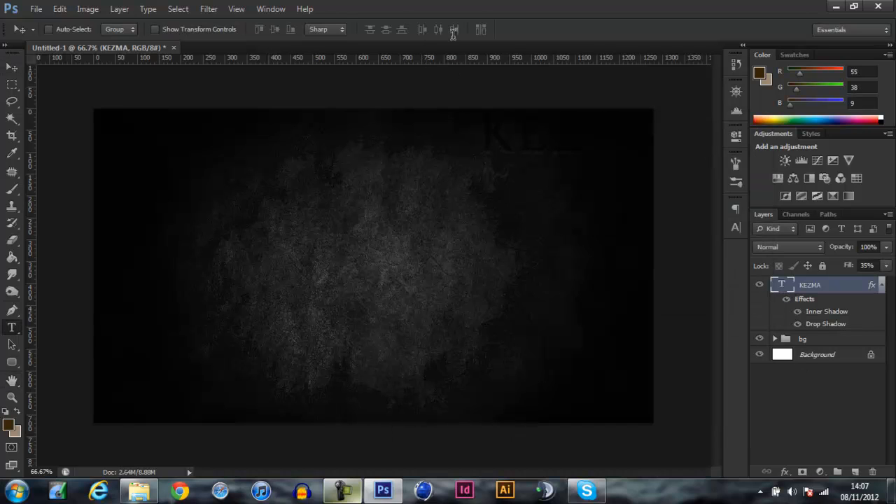
Change the KEZMA text colour to dark grey 222222, dismissing the invalid-value warning
{"action": "left_click", "coordinate": [11, 327]}
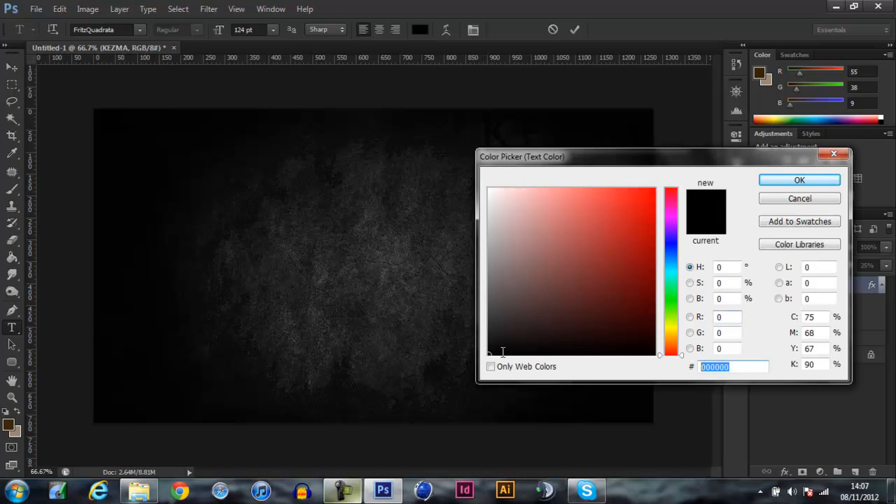
{"action": "type", "text": "222"}
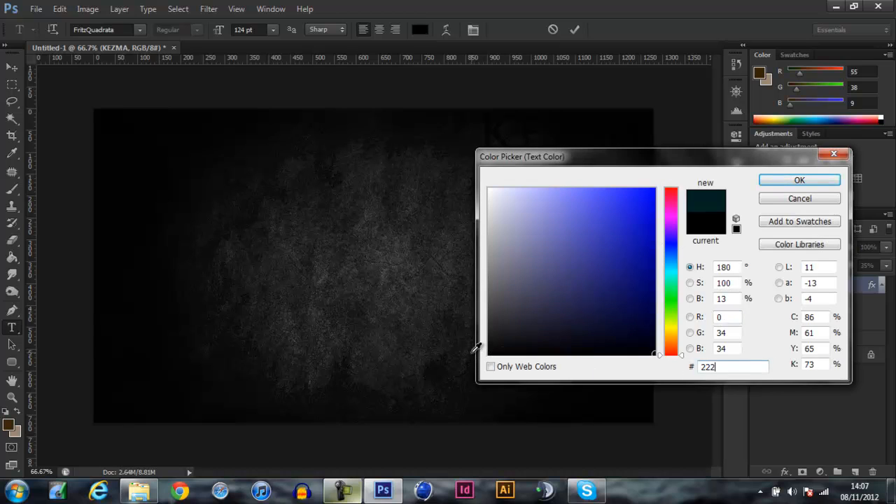
{"action": "left_click", "coordinate": [799, 179]}
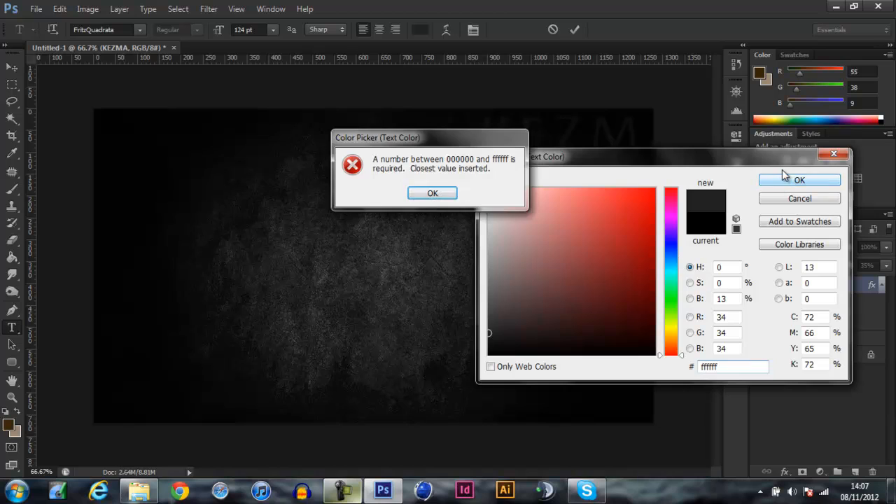
{"action": "left_click", "coordinate": [431, 193]}
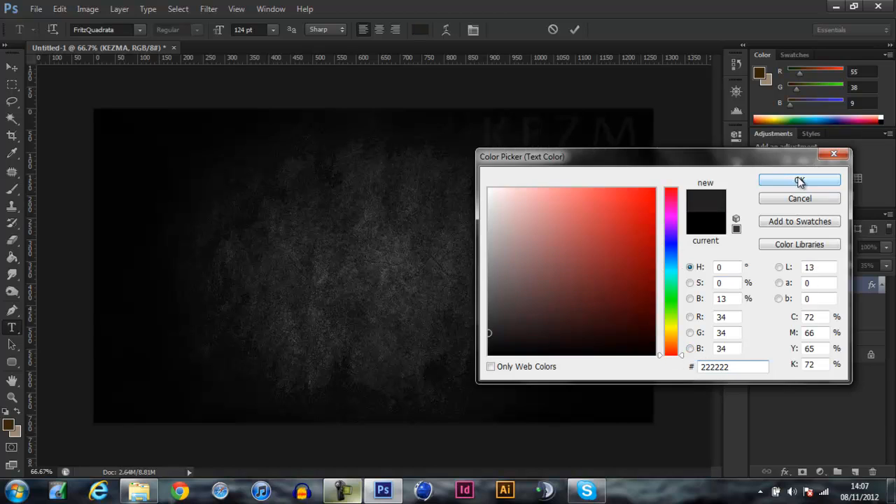
{"action": "left_click", "coordinate": [799, 180]}
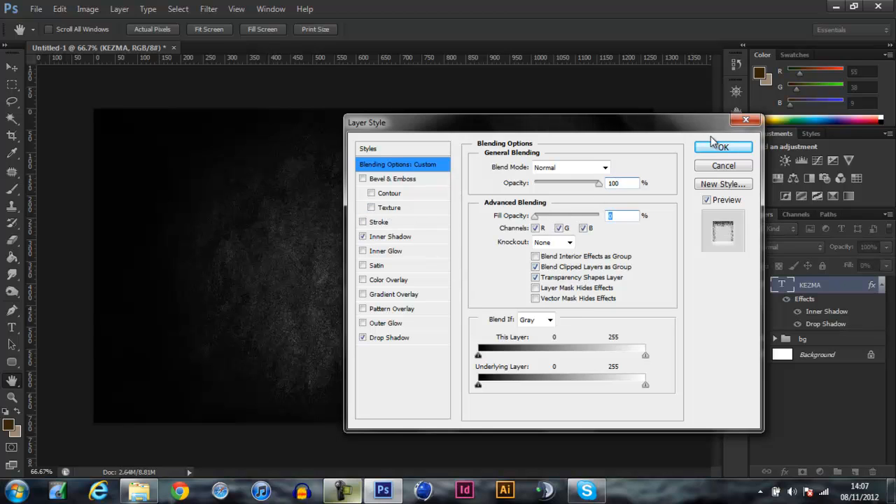
Apply 0% fill opacity so only KEZMA's shadows show
{"action": "left_click", "coordinate": [722, 147]}
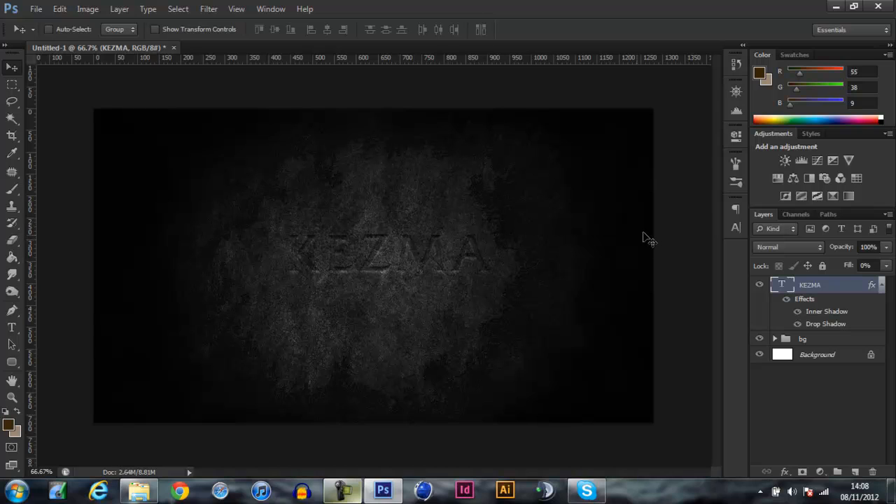
{"action": "mouse_move", "coordinate": [371, 221]}
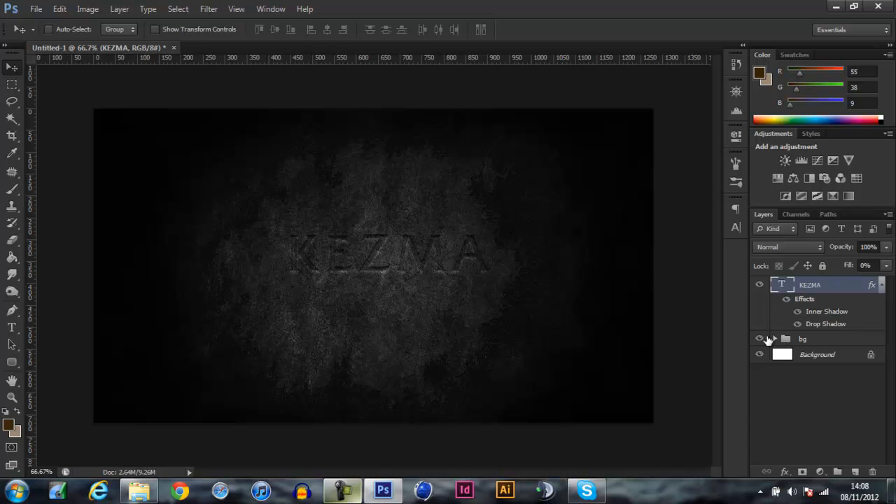
Expand the bg group and switch textures so KEZMA sits on the brown parchment
{"action": "left_click", "coordinate": [773, 339]}
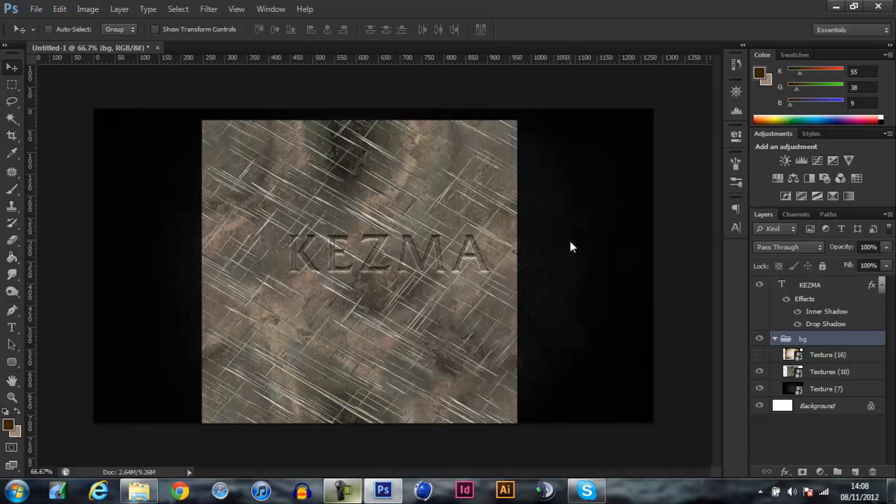
{"action": "mouse_move", "coordinate": [403, 322]}
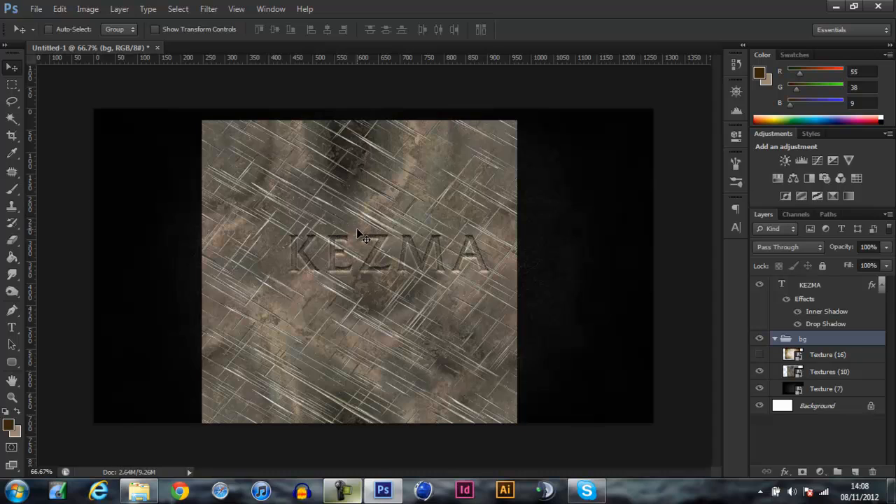
{"action": "mouse_move", "coordinate": [409, 305]}
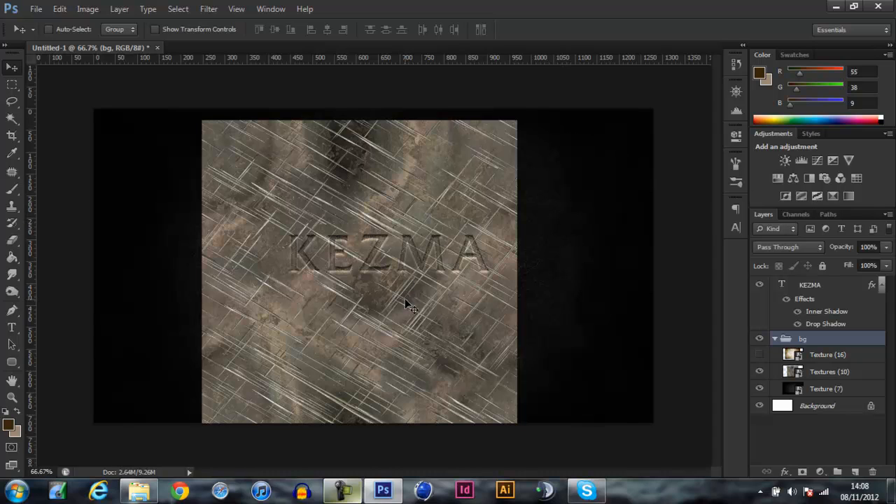
{"action": "mouse_move", "coordinate": [385, 63]}
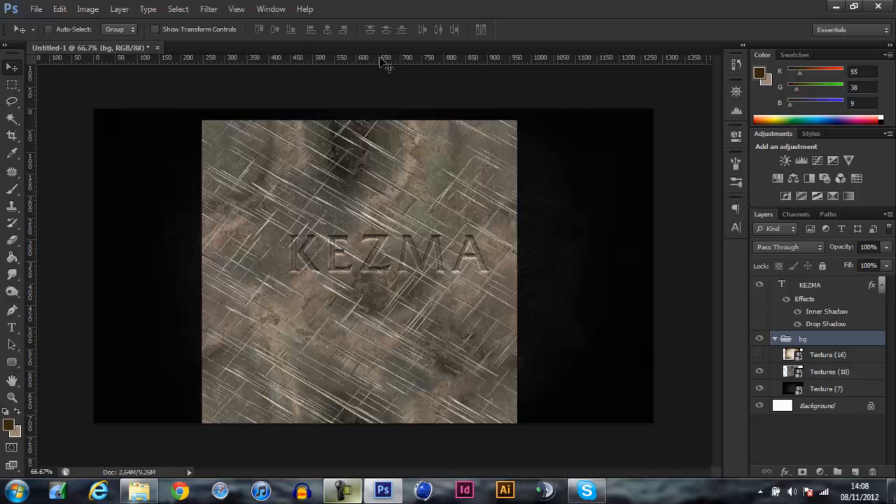
{"action": "mouse_move", "coordinate": [641, 132]}
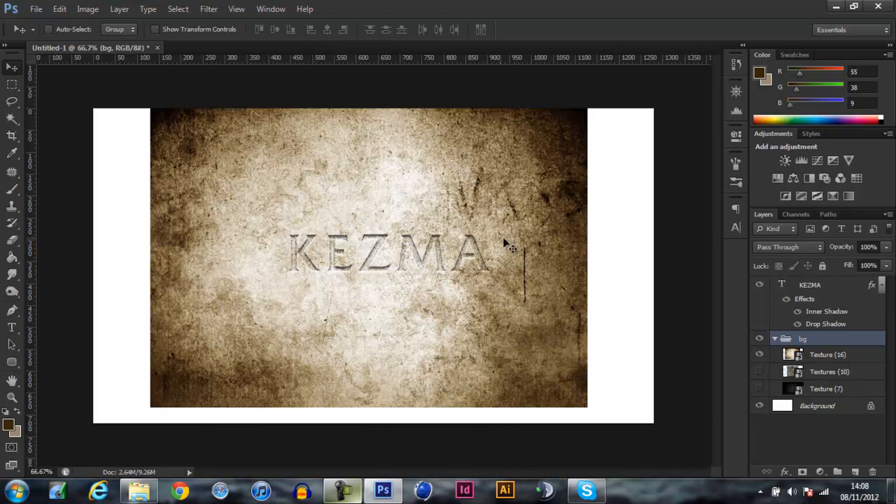
Nudge the Texture (16) layer right and reopen KEZMA's layer style
{"action": "left_click", "coordinate": [827, 354]}
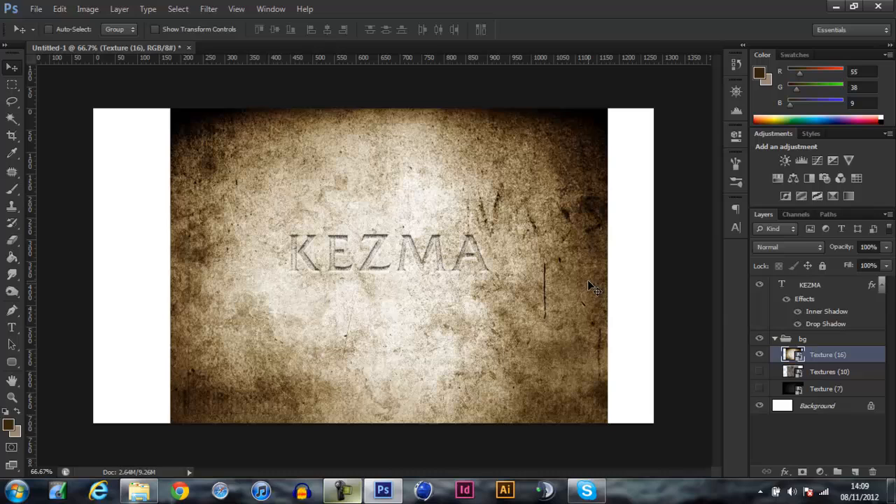
{"action": "left_click", "coordinate": [809, 284]}
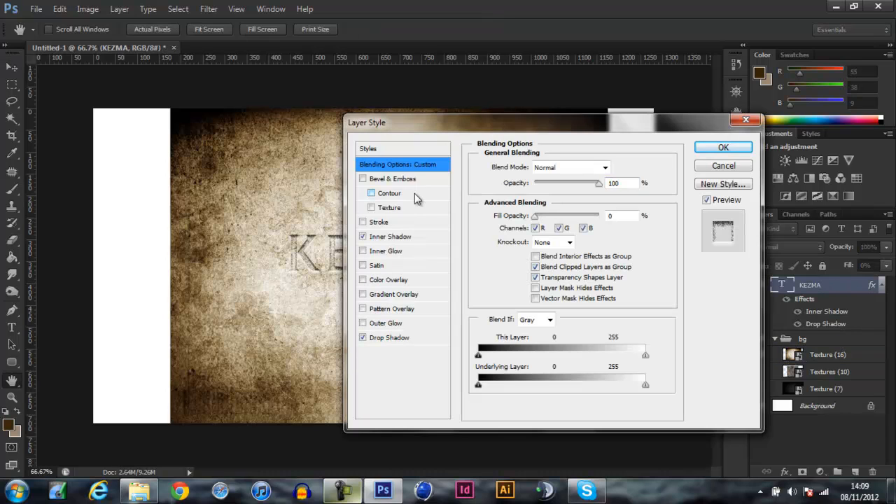
Give the inner shadow 10% noise for grainier indented letters
{"action": "left_click", "coordinate": [390, 235]}
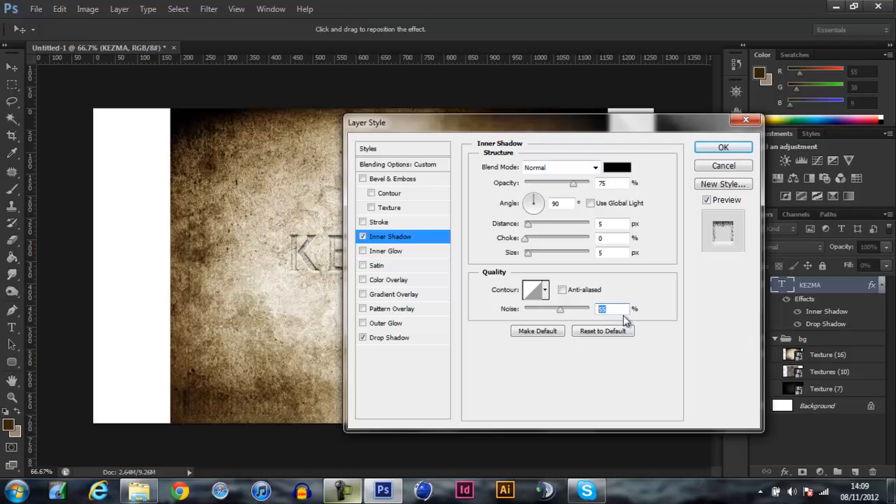
{"action": "type", "text": "10"}
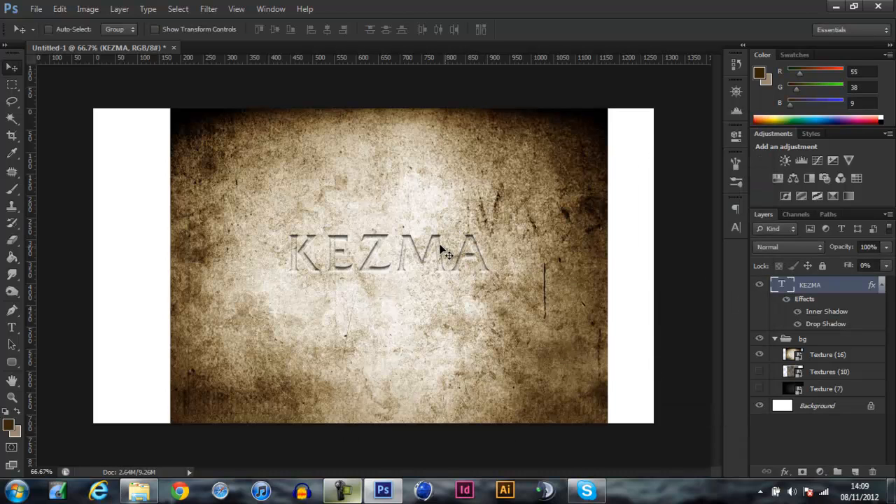
{"action": "mouse_move", "coordinate": [461, 152]}
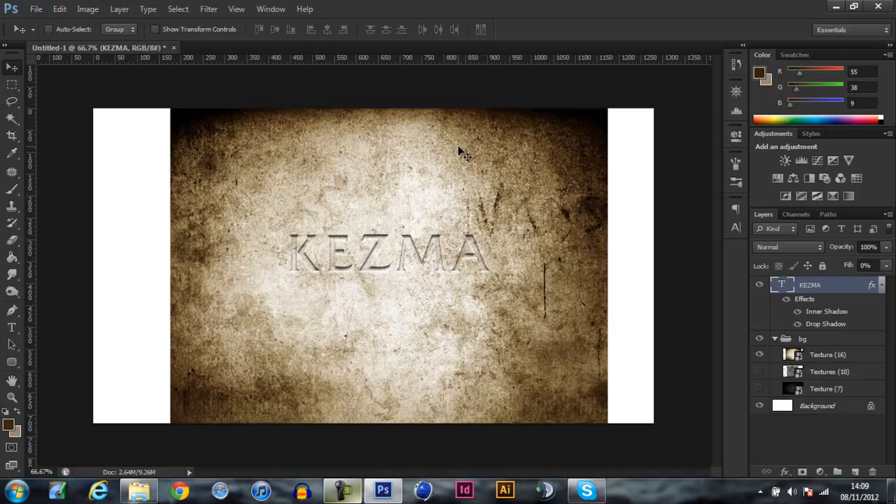
{"action": "mouse_move", "coordinate": [321, 314]}
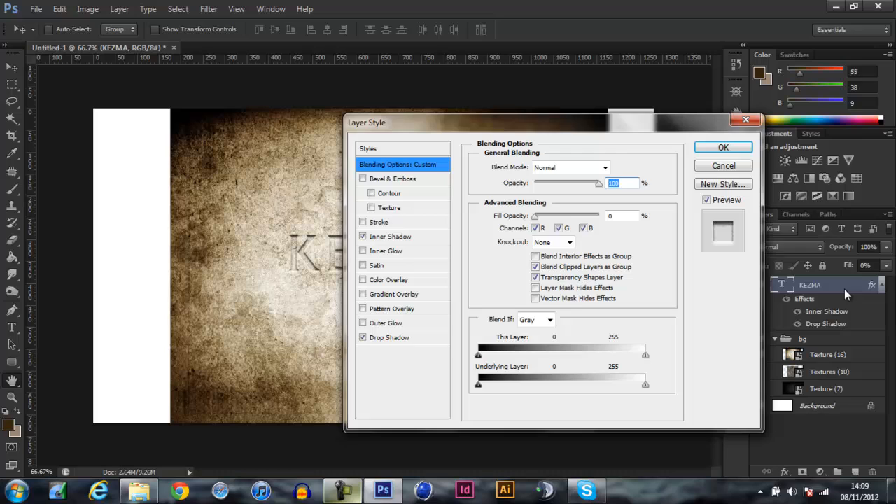
Set the KEZMA inner shadow distance to 2 px, then move on to the drop shadow settings
{"action": "left_click_drag", "start_coordinate": [366, 123], "coordinate": [532, 101]}
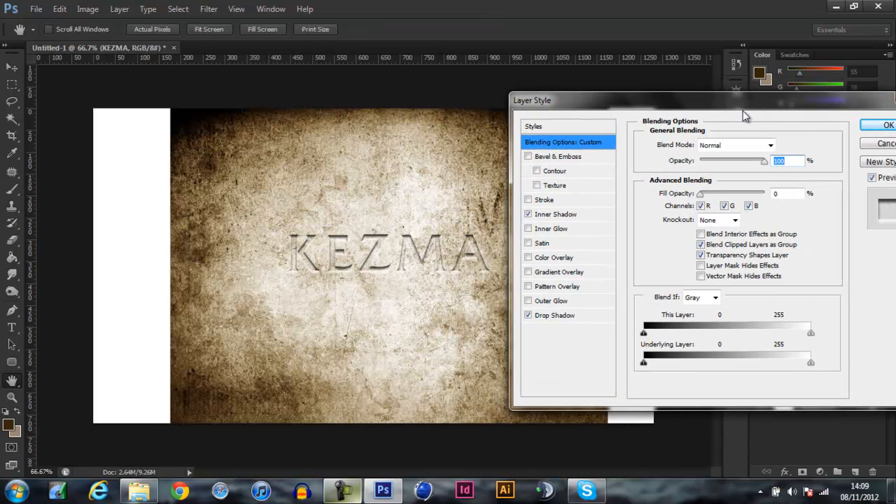
{"action": "left_click", "coordinate": [554, 213]}
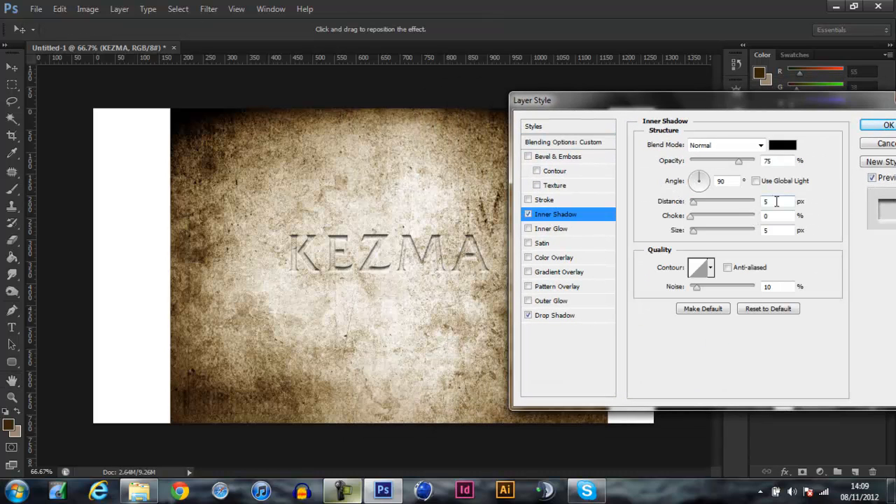
{"action": "triple_click", "coordinate": [772, 202]}
{"action": "type", "text": "2"}
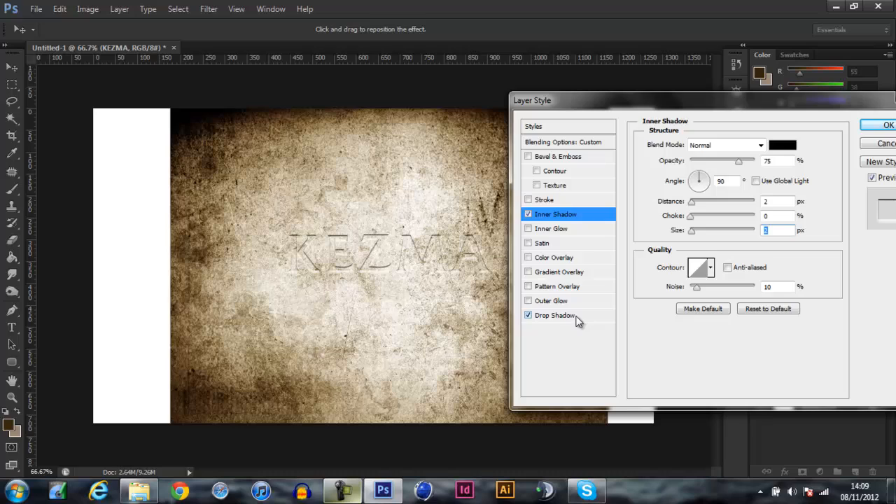
{"action": "left_click", "coordinate": [554, 315]}
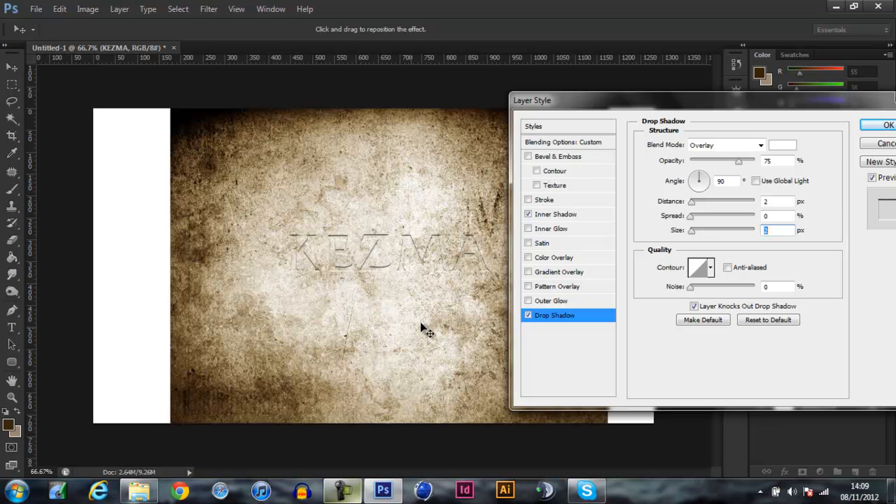
{"action": "mouse_move", "coordinate": [745, 266]}
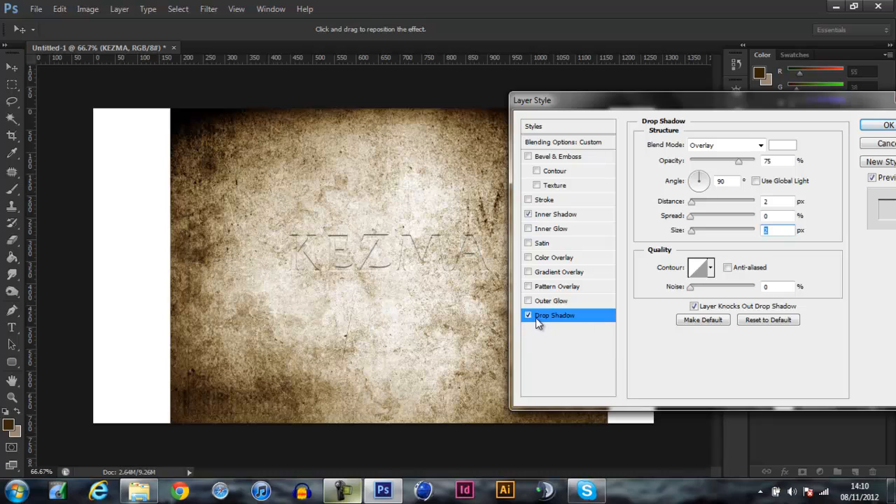
Confirm white as the drop shadow colour and make the inner shadow a white Overlay blend
{"action": "left_click", "coordinate": [758, 144]}
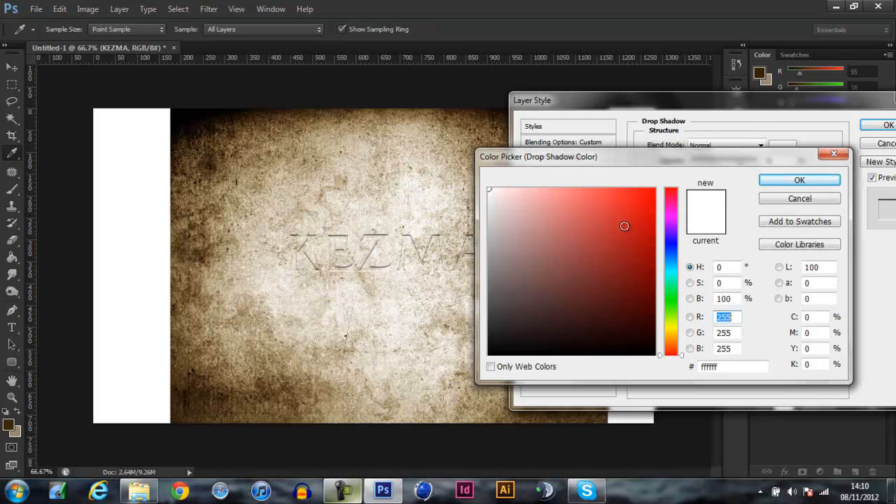
{"action": "left_click", "coordinate": [799, 179]}
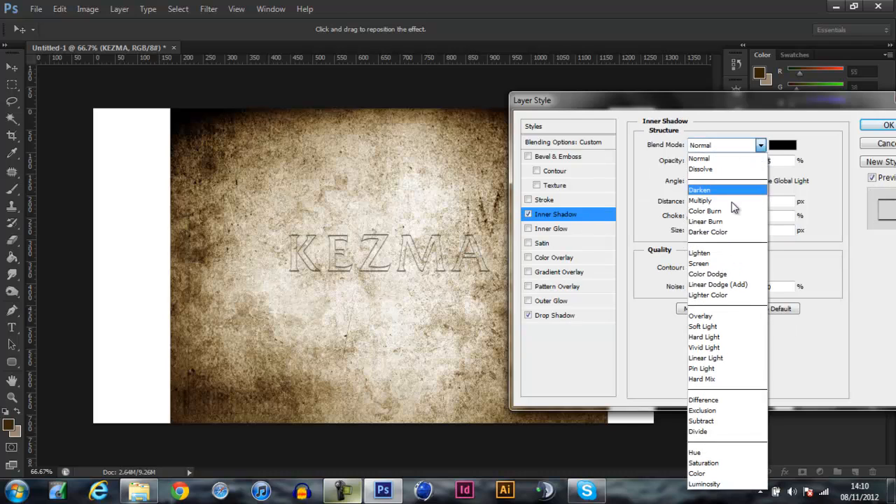
{"action": "left_click", "coordinate": [699, 316]}
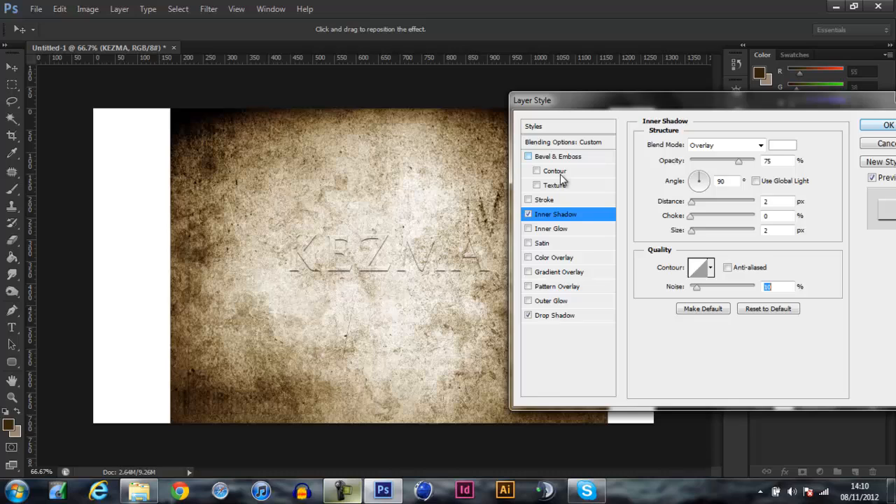
Enable a smooth inner Bevel & Emboss with 19% fill opacity and apply the layer style
{"action": "left_click", "coordinate": [557, 157]}
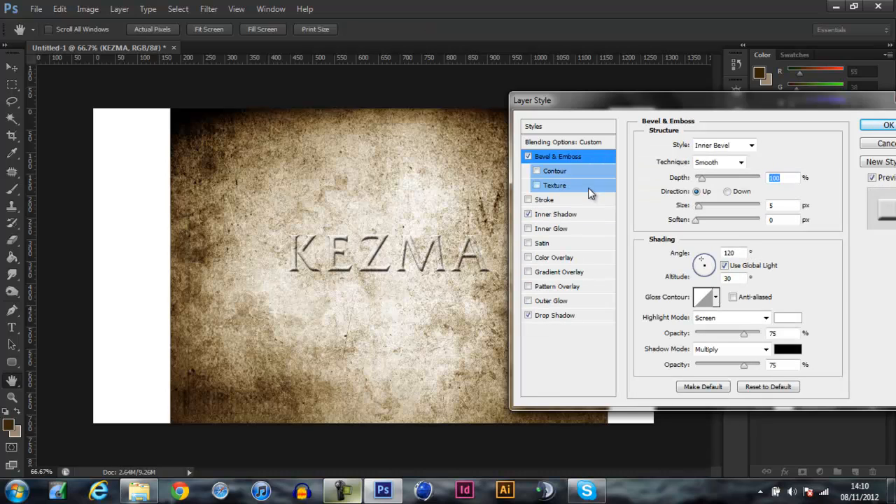
{"action": "left_click", "coordinate": [562, 141]}
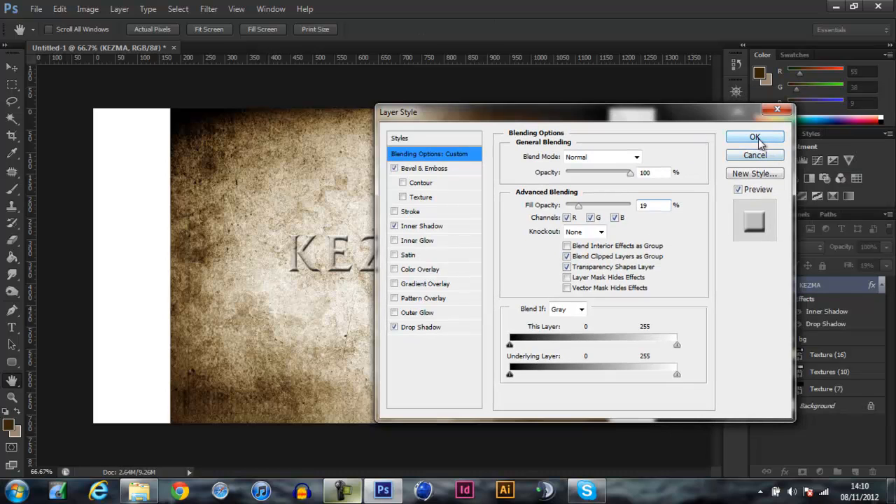
{"action": "left_click", "coordinate": [754, 138]}
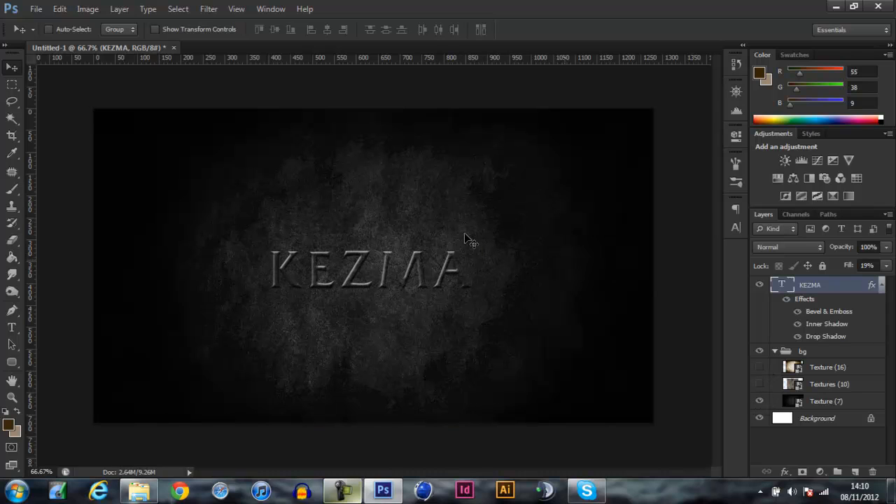
Turn off KEZMA's bevel and give it a black 5 px drop shadow so it looks indented
{"action": "double_click", "coordinate": [809, 284]}
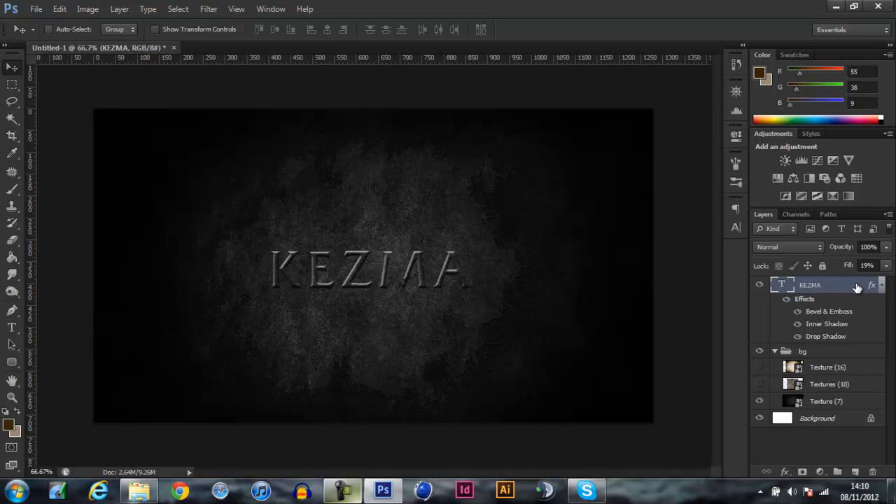
{"action": "double_click", "coordinate": [871, 285]}
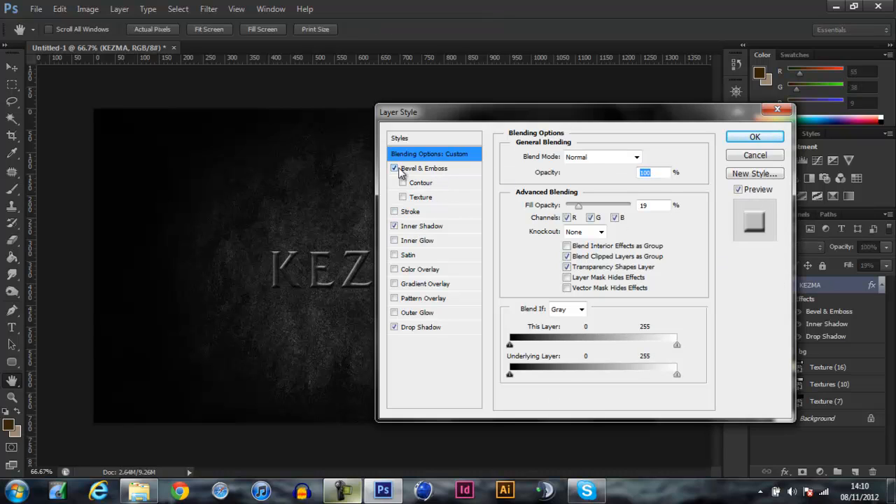
{"action": "left_click", "coordinate": [394, 168]}
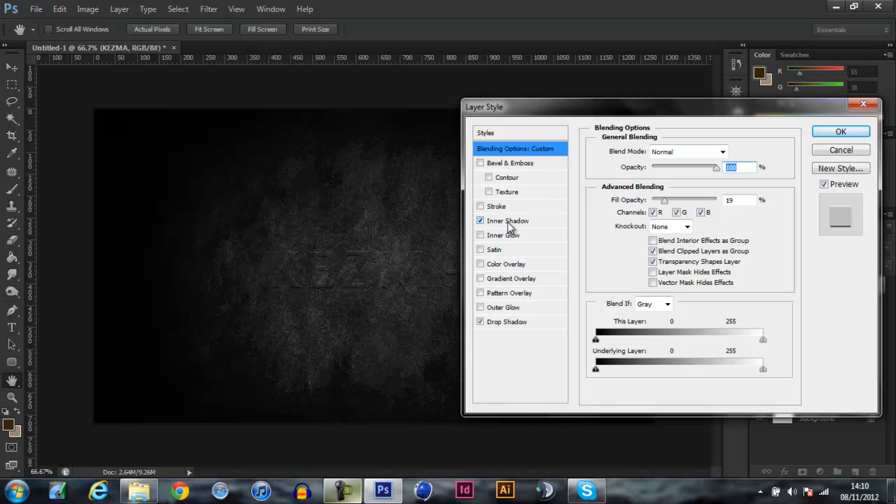
{"action": "left_click", "coordinate": [506, 221]}
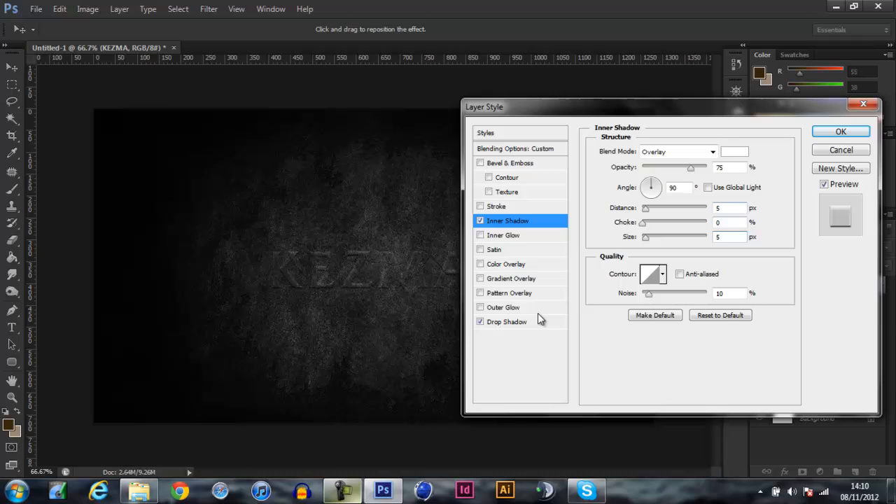
{"action": "left_click", "coordinate": [507, 320]}
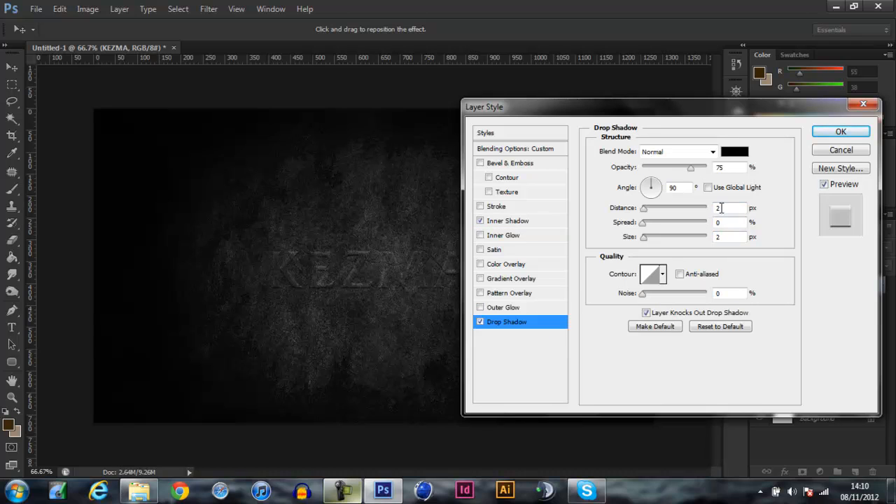
{"action": "type", "text": "5"}
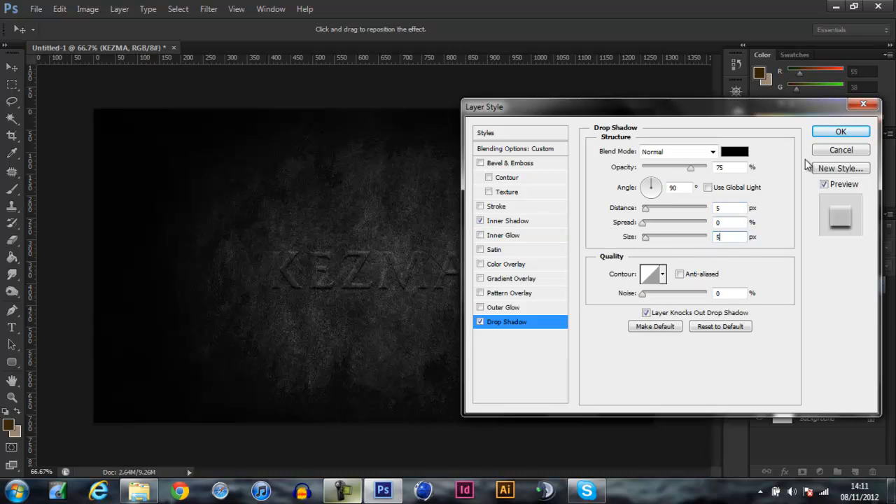
{"action": "left_click", "coordinate": [840, 132]}
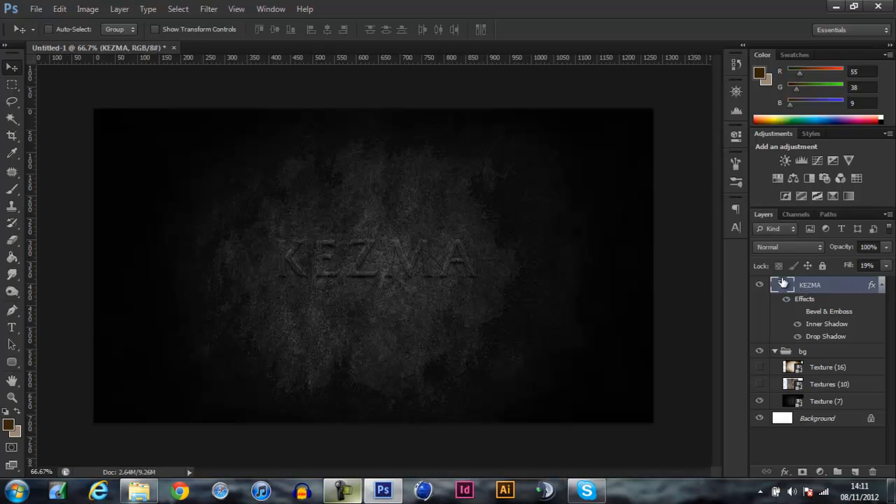
Make the Texture (16) parchment layer visible behind KEZMA
{"action": "left_click", "coordinate": [11, 327]}
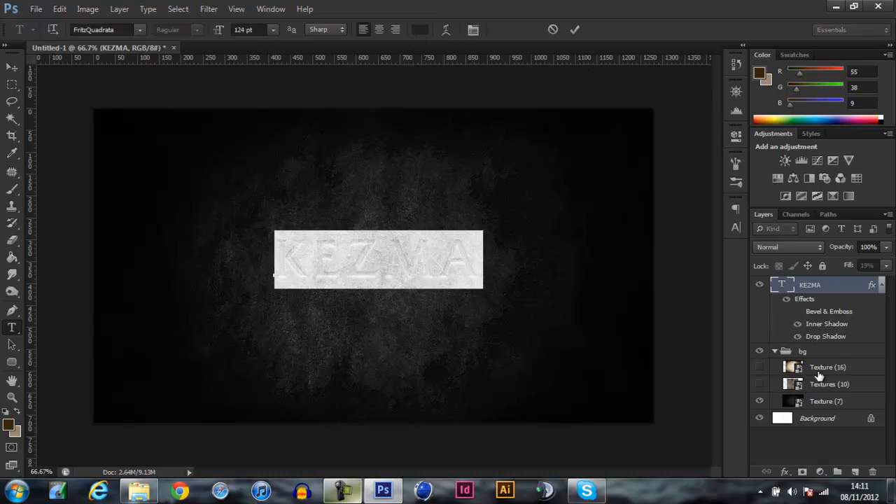
{"action": "left_click", "coordinate": [828, 367]}
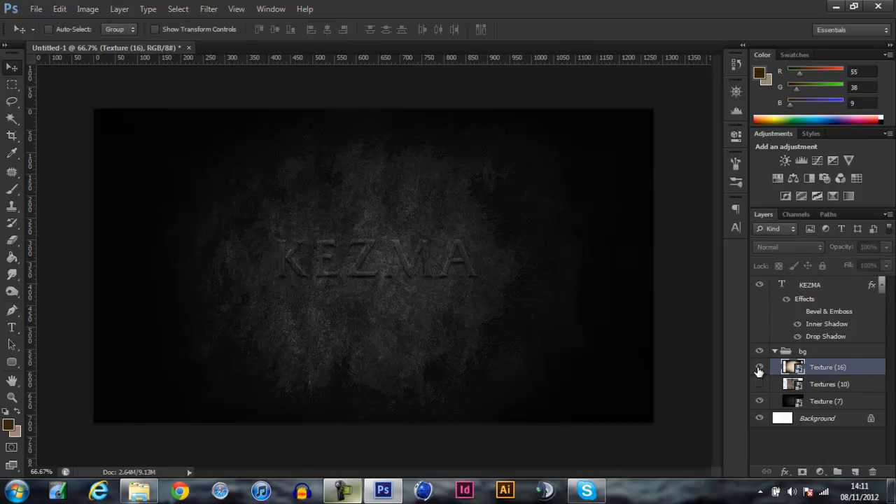
{"action": "left_click", "coordinate": [759, 367]}
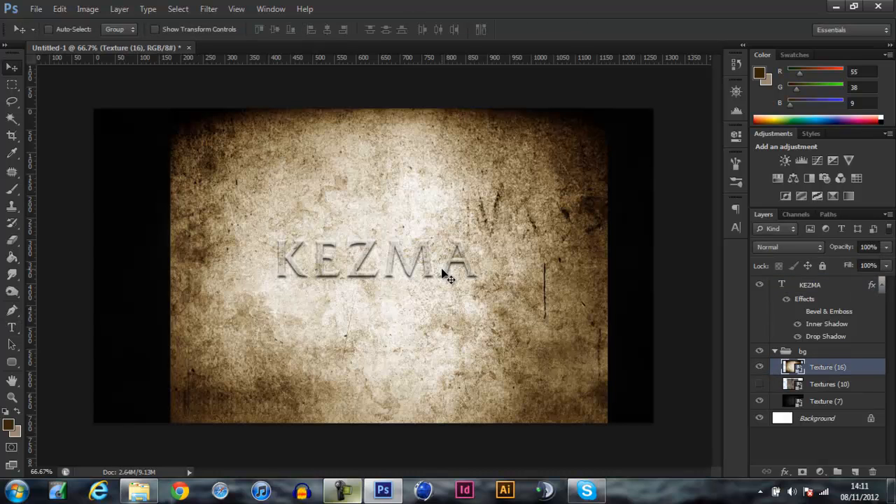